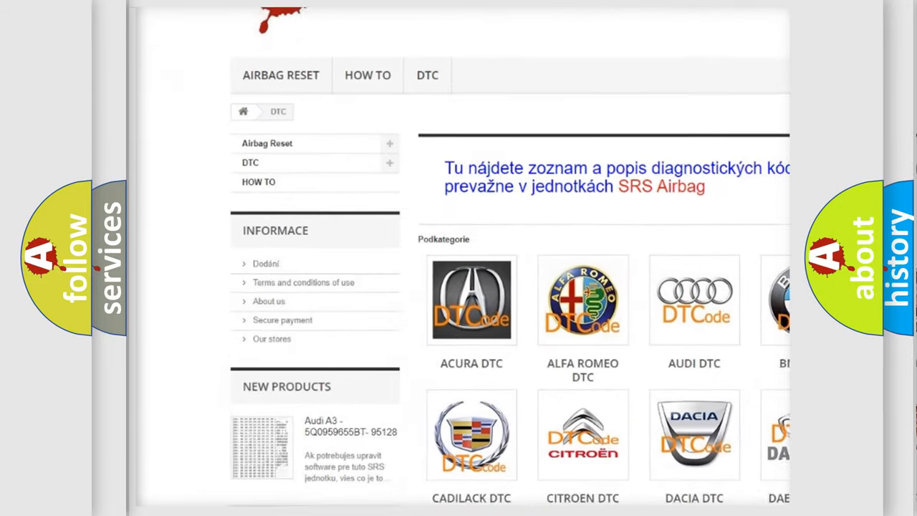
pyautogui.scroll(-3)
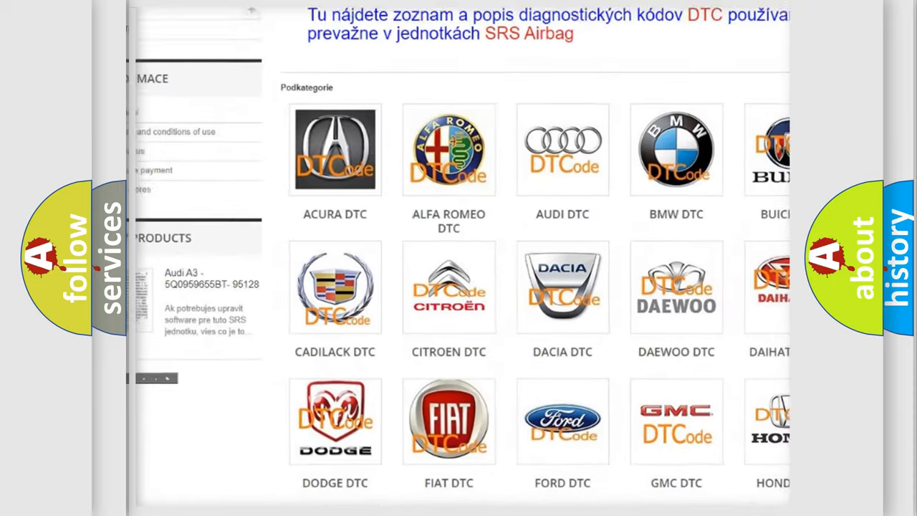
pyautogui.scroll(-3)
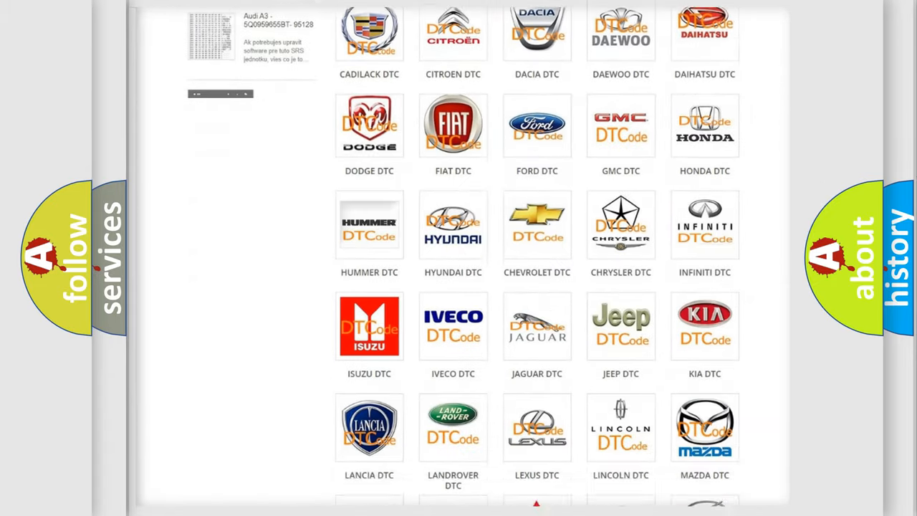
pyautogui.scroll(-3)
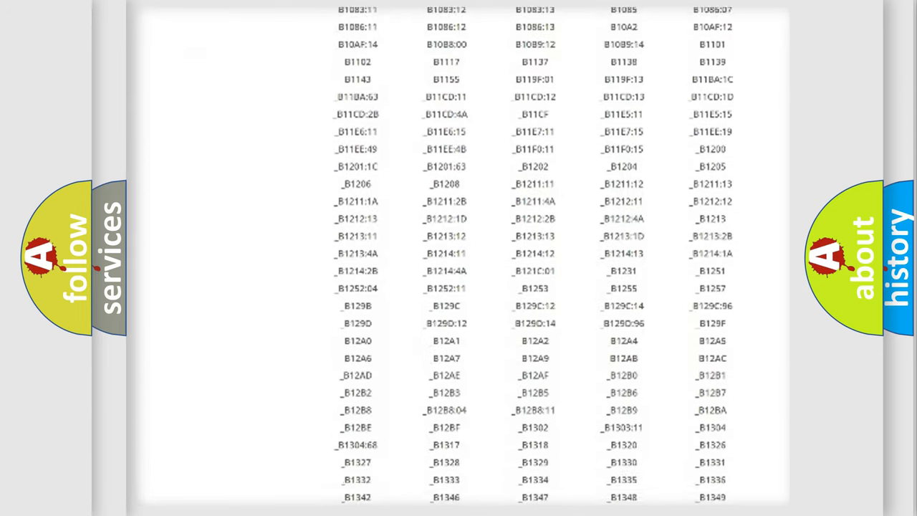
pyautogui.scroll(-3)
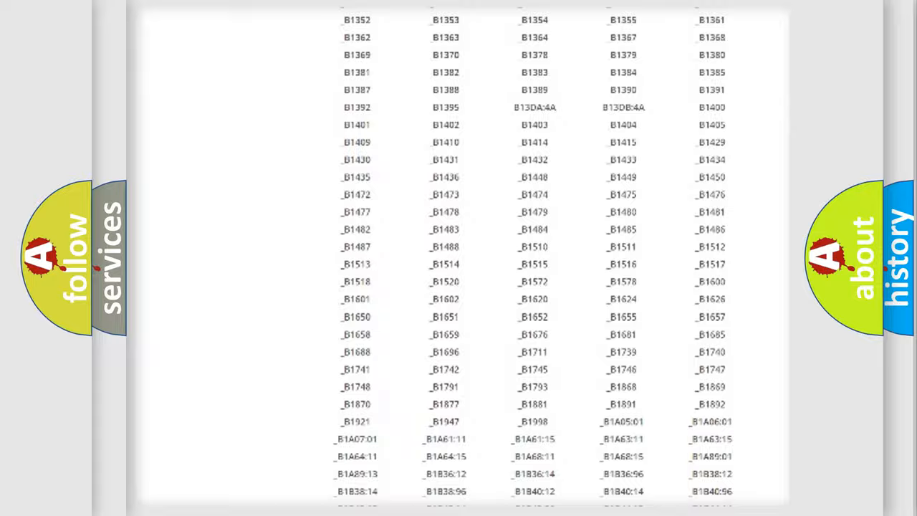